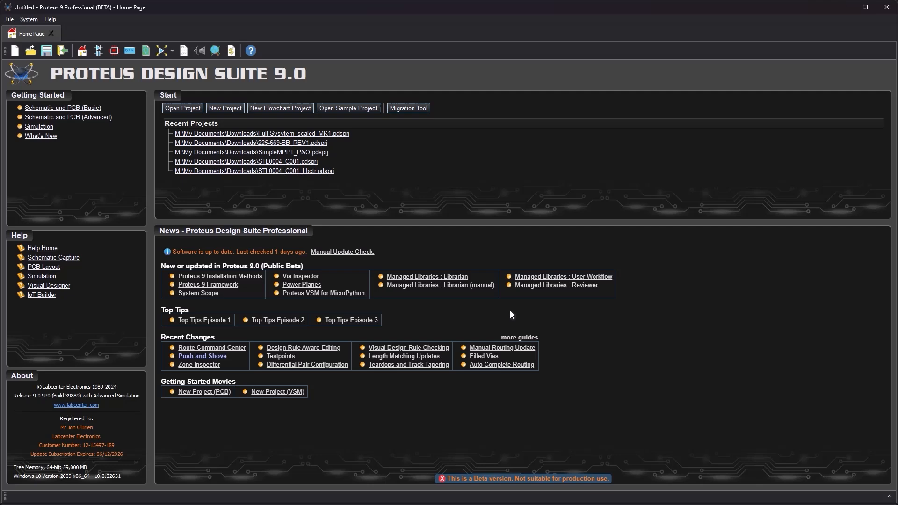
mouse_move(408, 107)
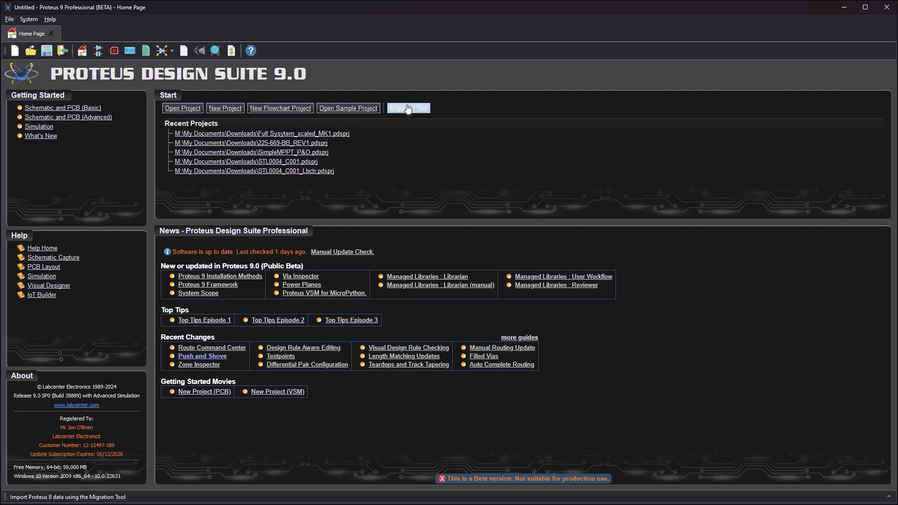
Open the Migration Tool and select pad styles, all project clips and all MCAD models
left_click(408, 108)
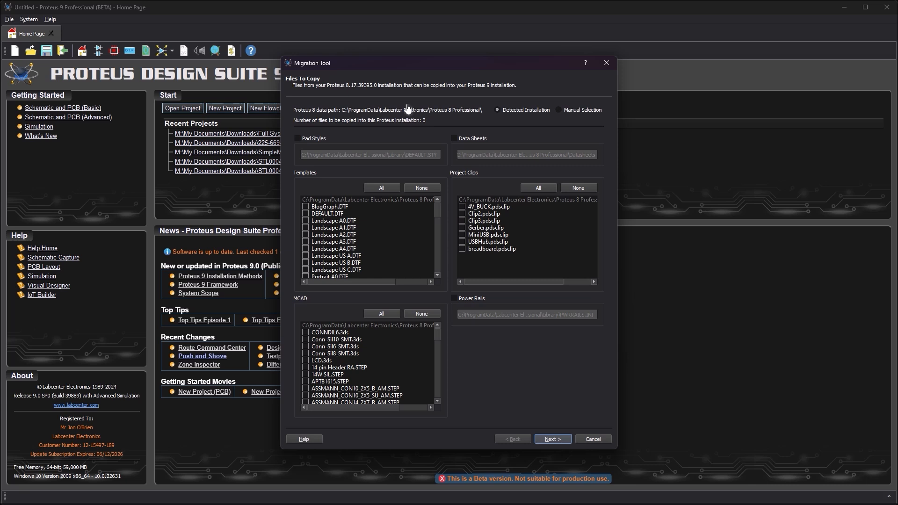
mouse_move(411, 123)
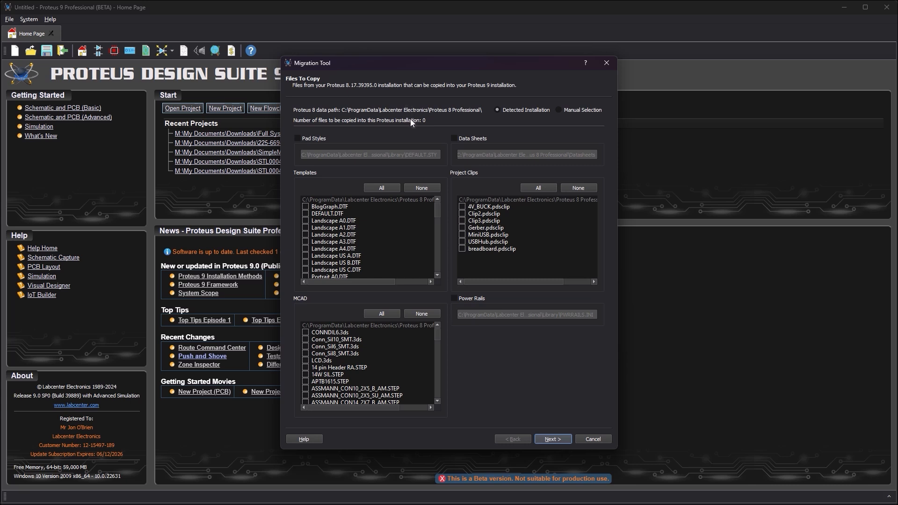
mouse_move(311, 139)
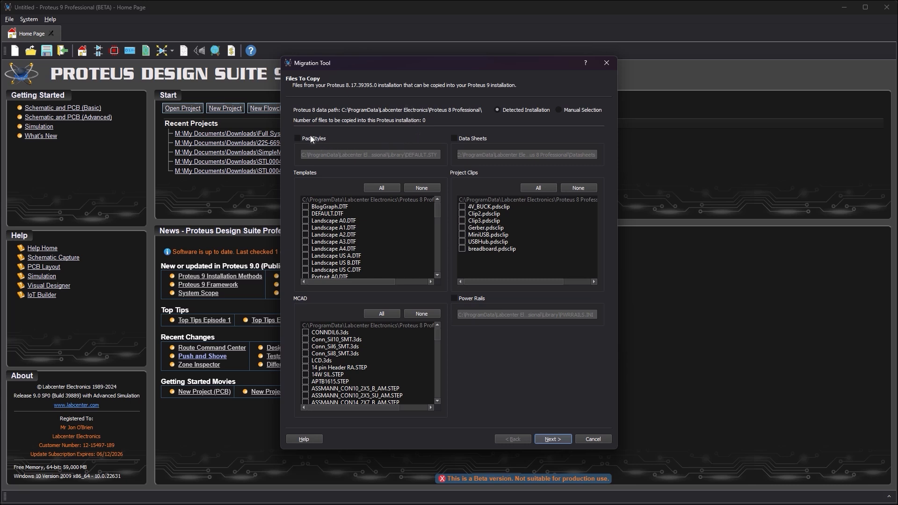
left_click(300, 138)
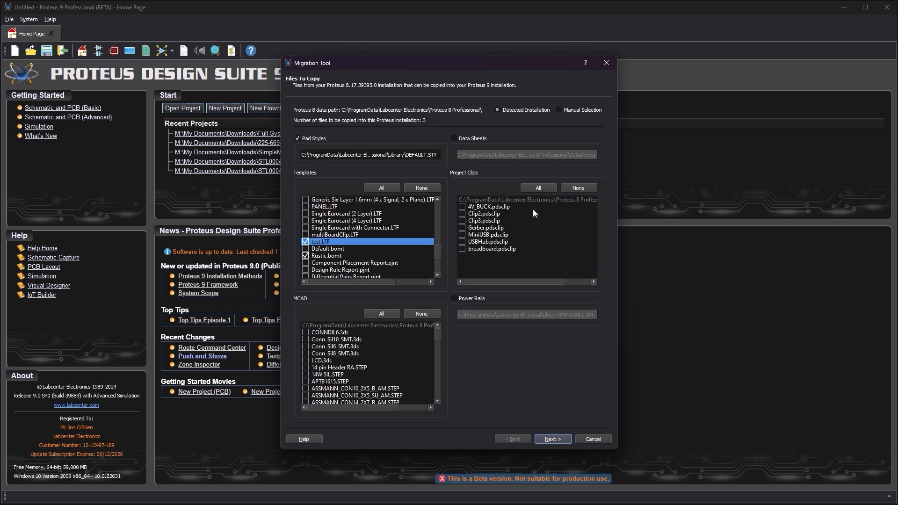
left_click(538, 187)
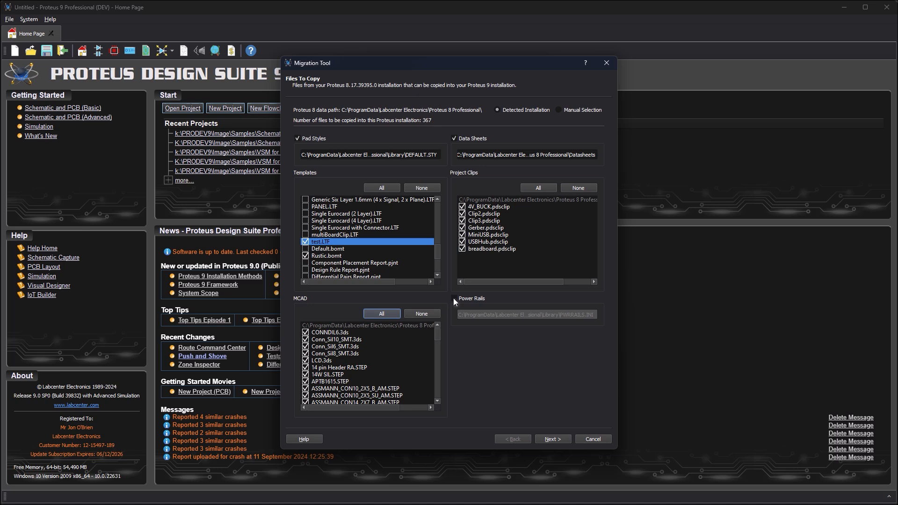
left_click(551, 439)
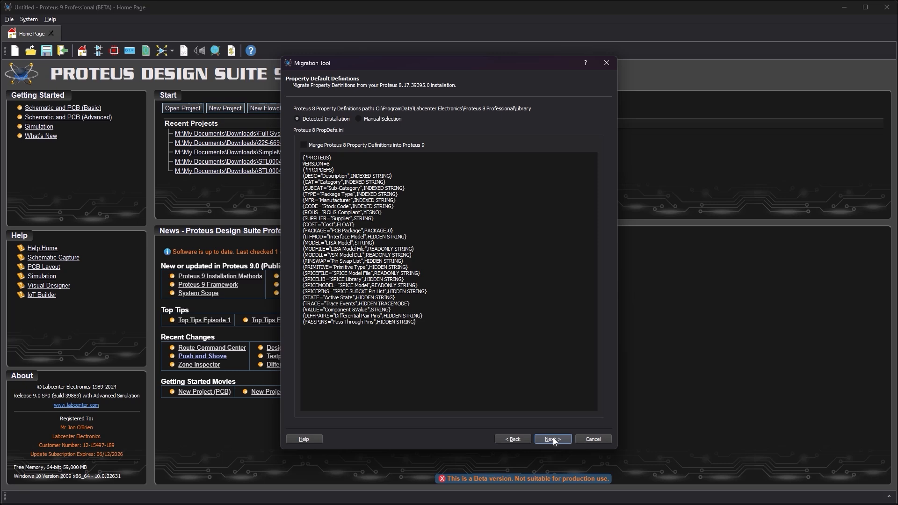
Leave Merge unticked on Property Default Definitions and advance to Libraries To Migrate
left_click(551, 439)
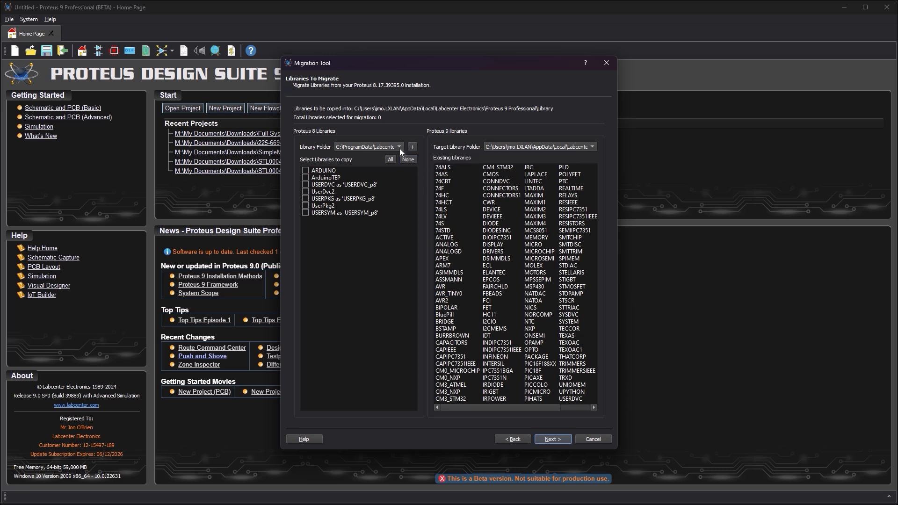
mouse_move(411, 147)
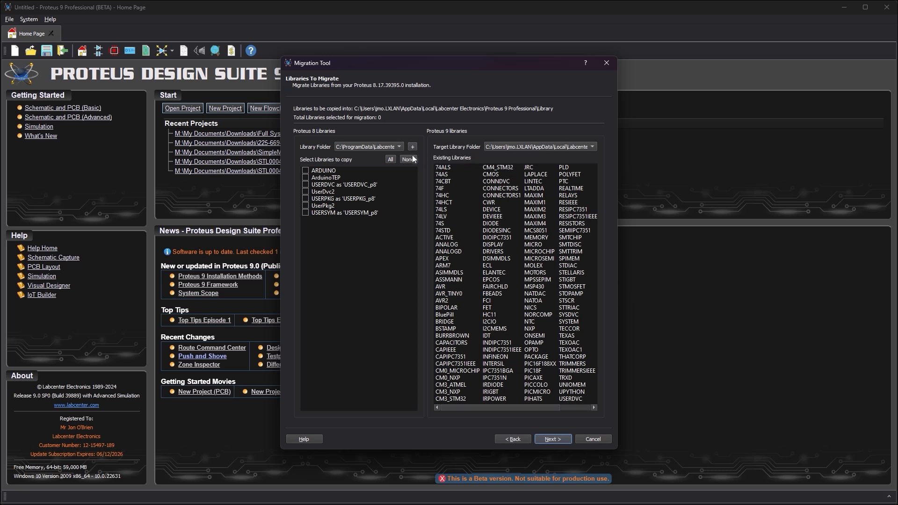
mouse_move(391, 160)
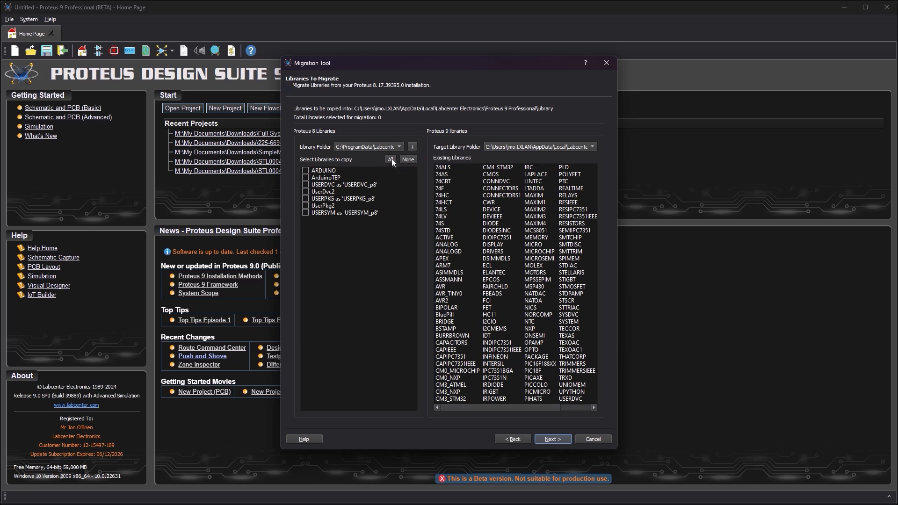
Select all seven Proteus 8 libraries, review the summary, and finish the migration
left_click(390, 159)
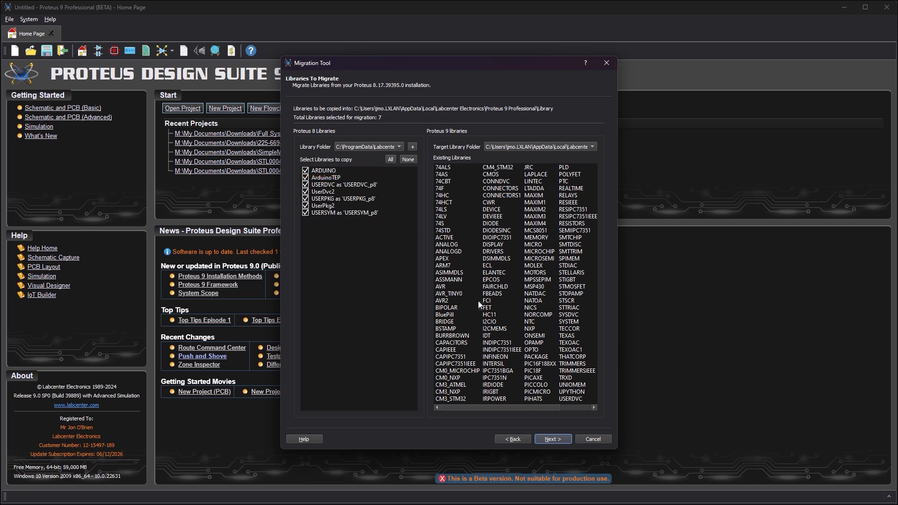
left_click(552, 438)
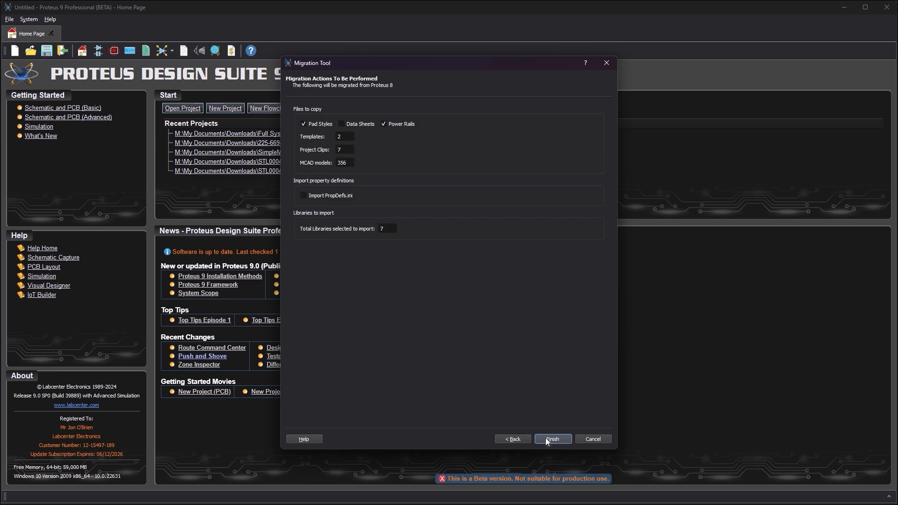
left_click(552, 439)
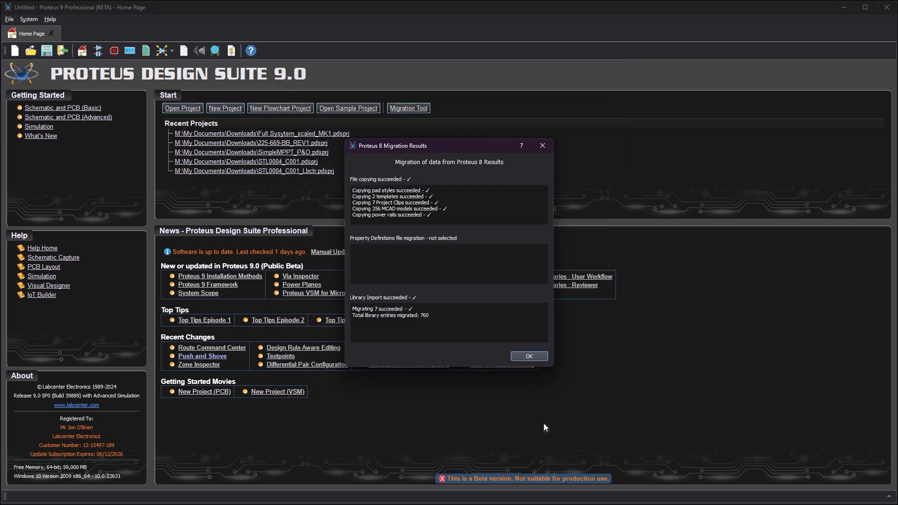